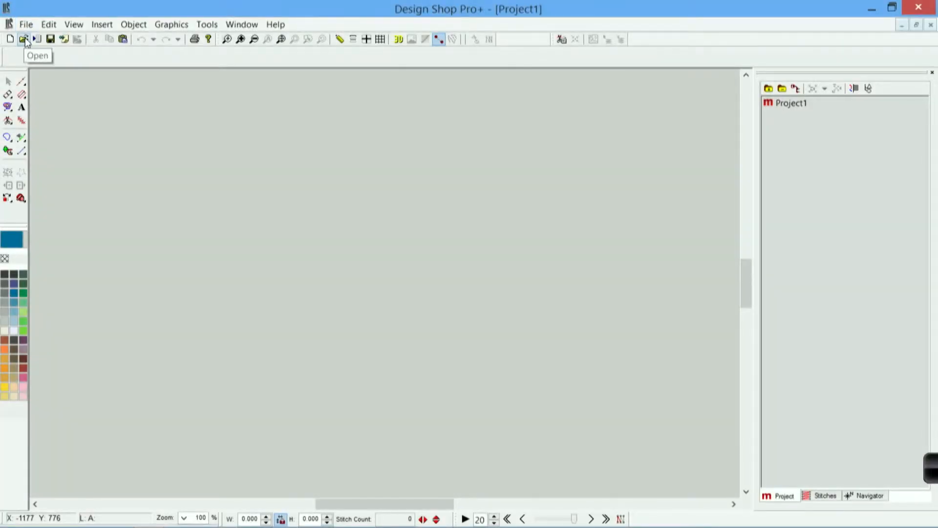
Step: Browse to This PC > Local Disk (C:) > Designs > Graphics in the Open dialog
click(24, 39)
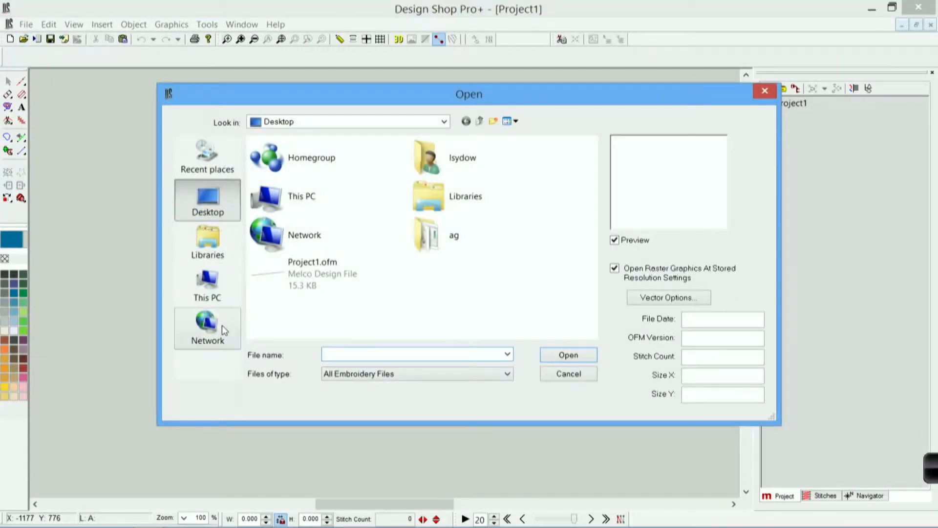
mouse_move(215, 289)
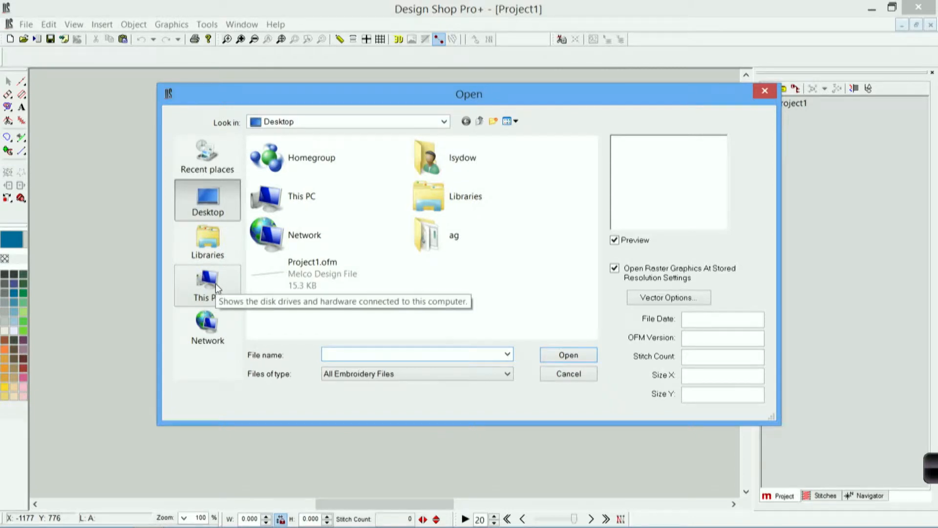
click(208, 285)
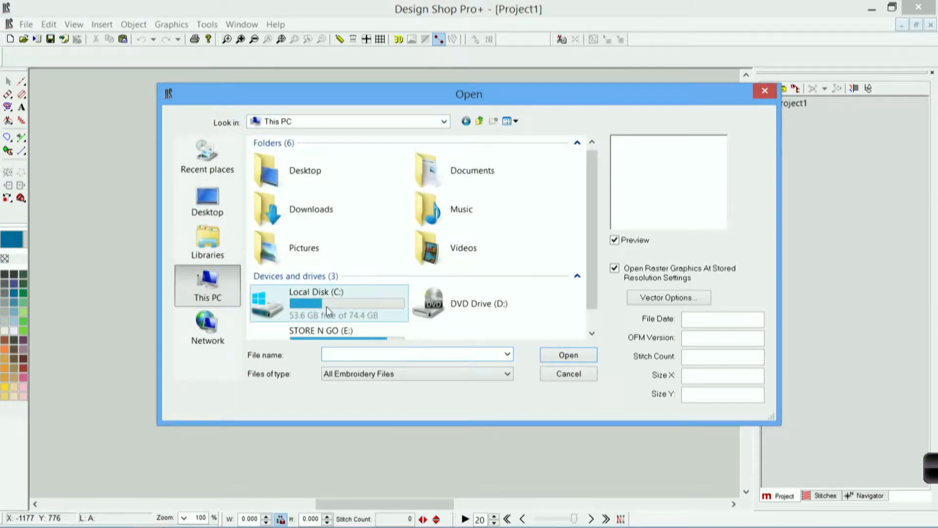
double_click(316, 303)
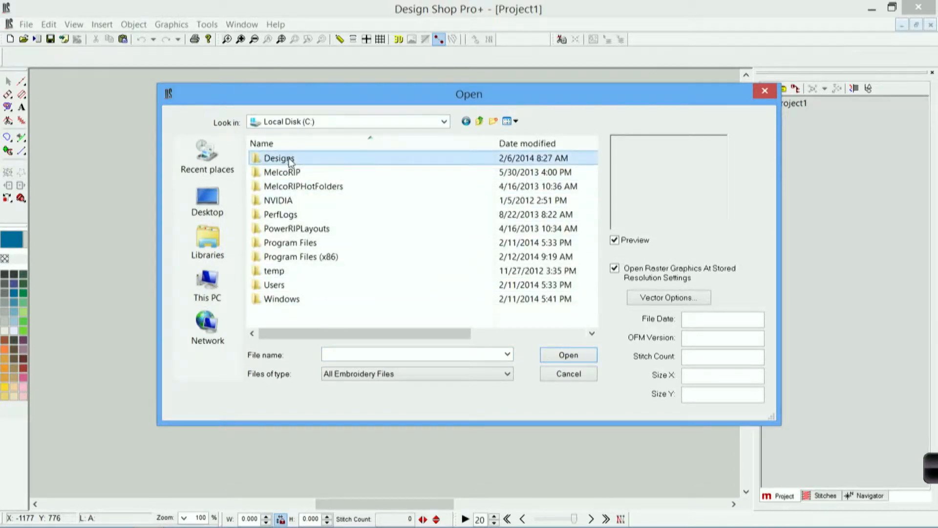
double_click(278, 158)
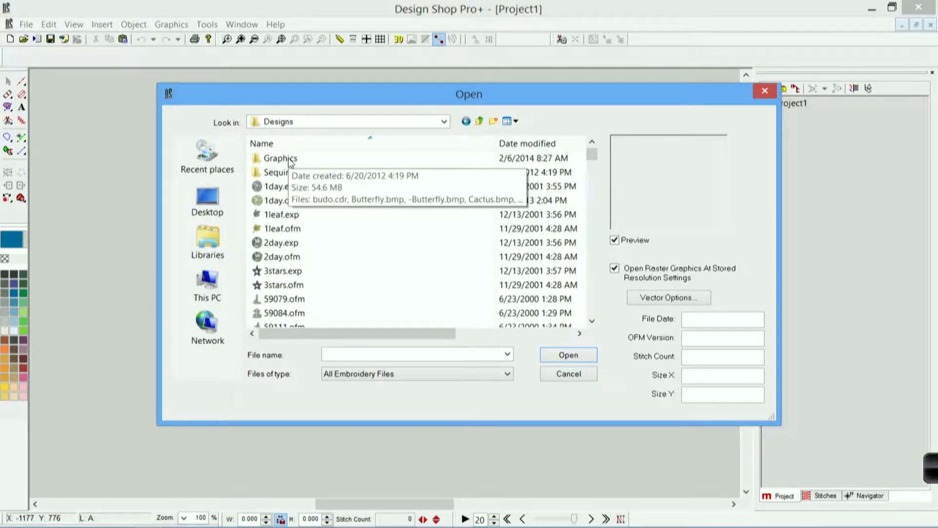
double_click(279, 159)
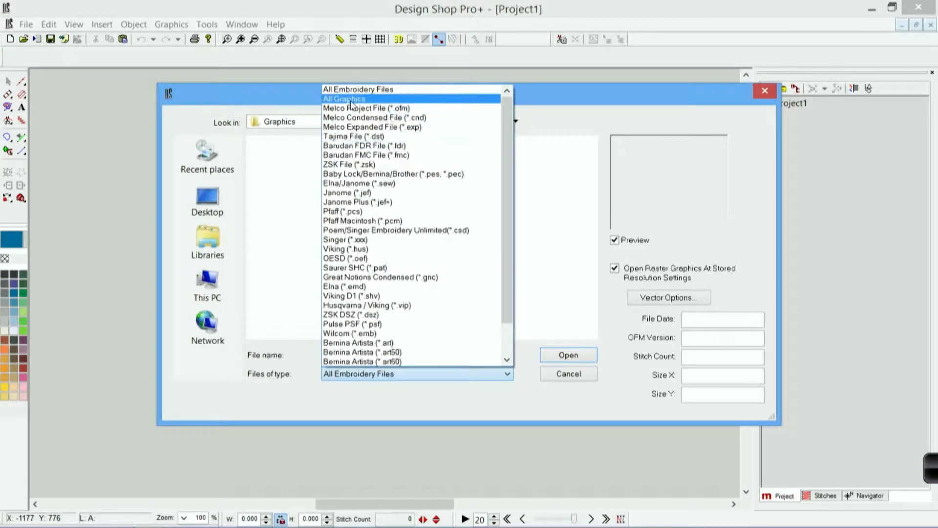
Step: List All Graphics file types and choose Chili Pepper.bmp
click(343, 99)
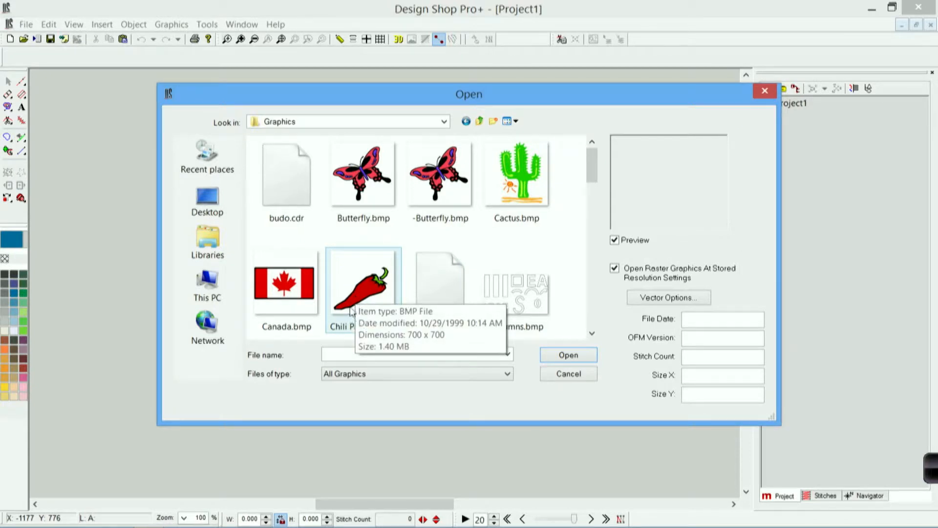
click(363, 287)
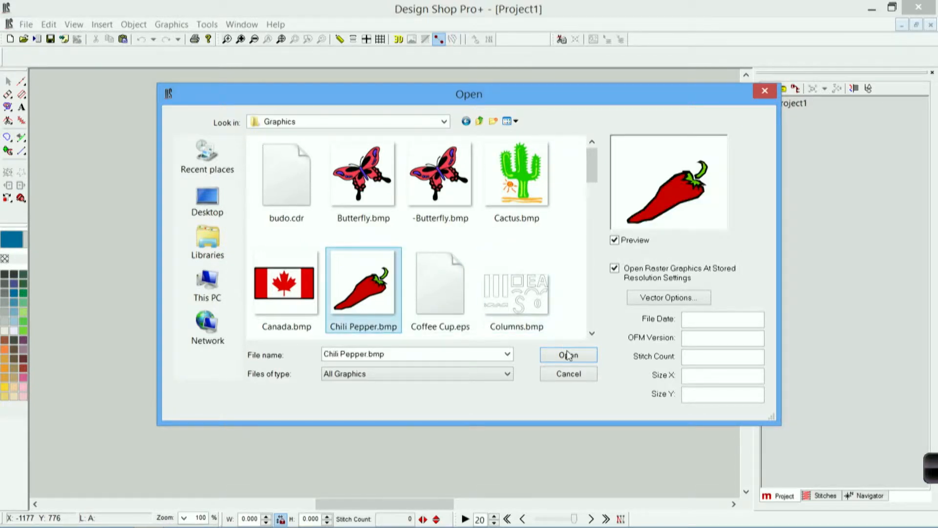
Step: Load Chili Pepper.bmp as its own raster document
click(567, 354)
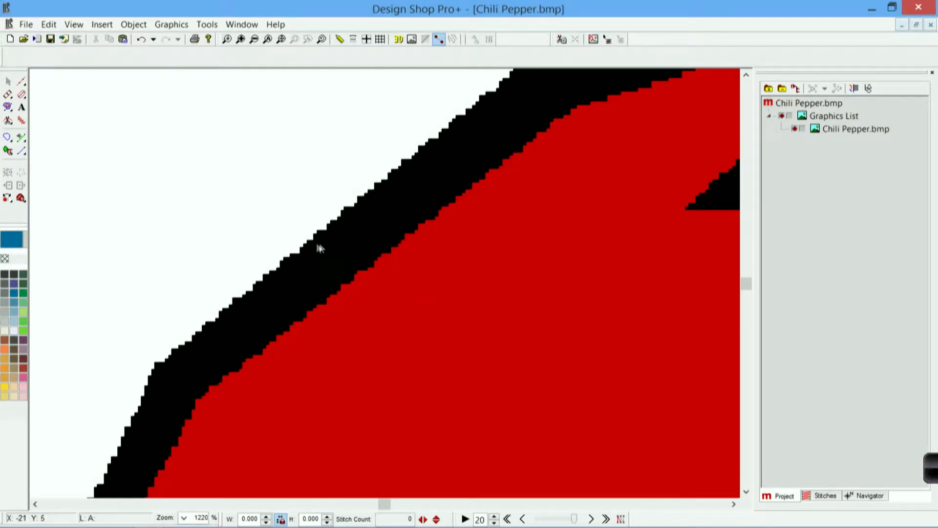
mouse_move(315, 262)
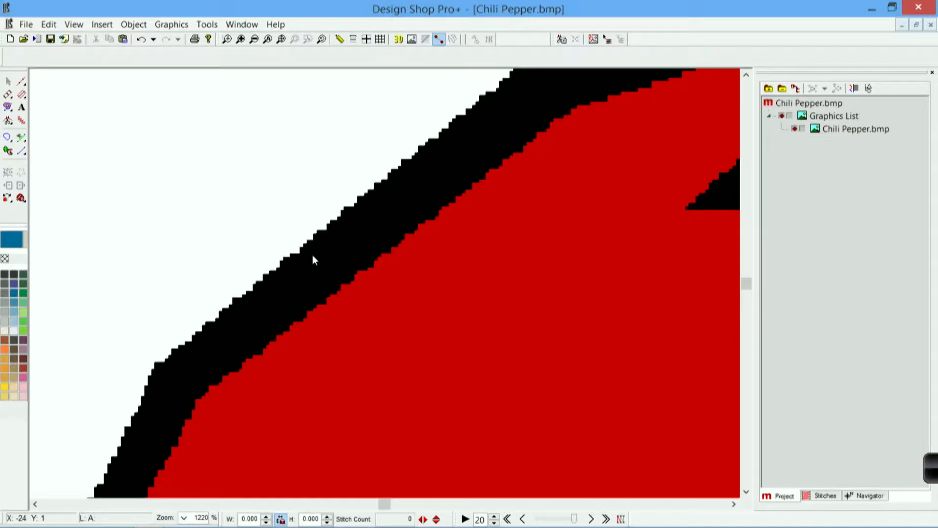
mouse_move(470, 98)
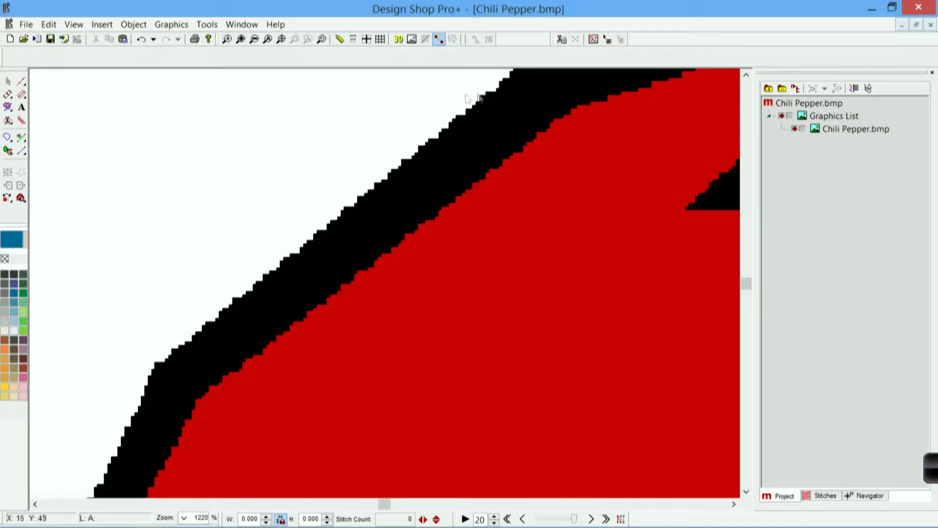
mouse_move(522, 146)
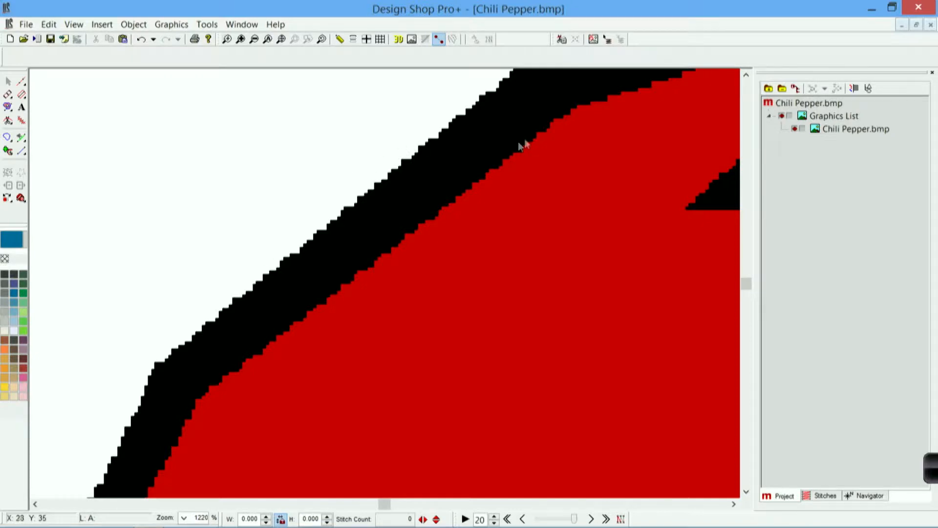
mouse_move(281, 39)
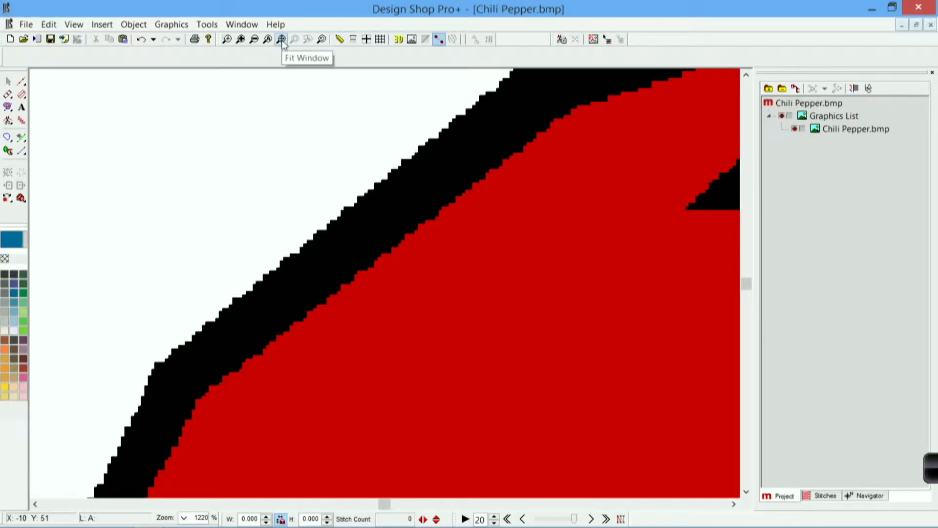
Step: Fit the whole chili pepper image in the window
click(280, 40)
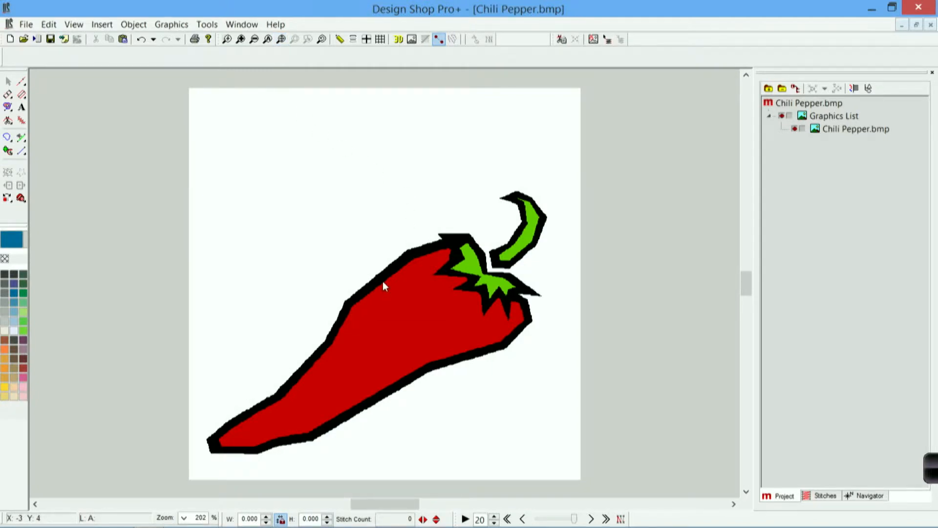
mouse_move(387, 283)
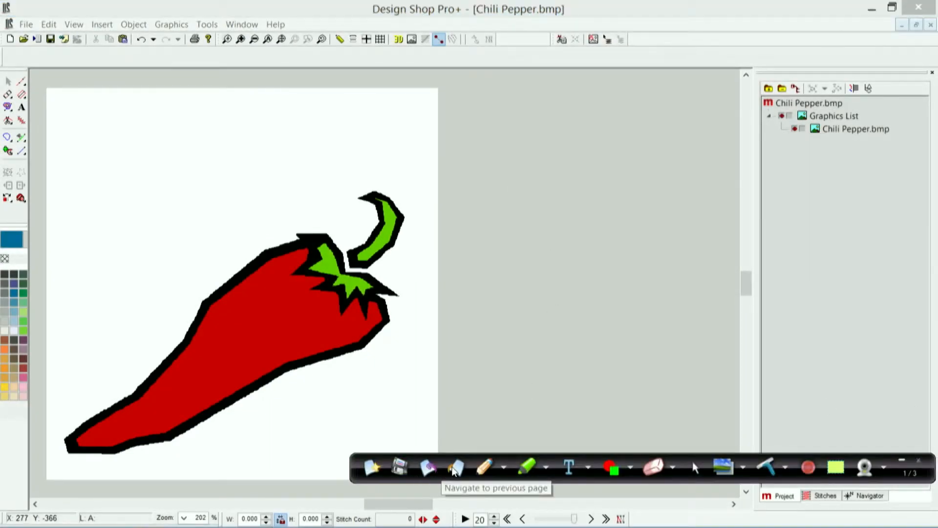
click(455, 468)
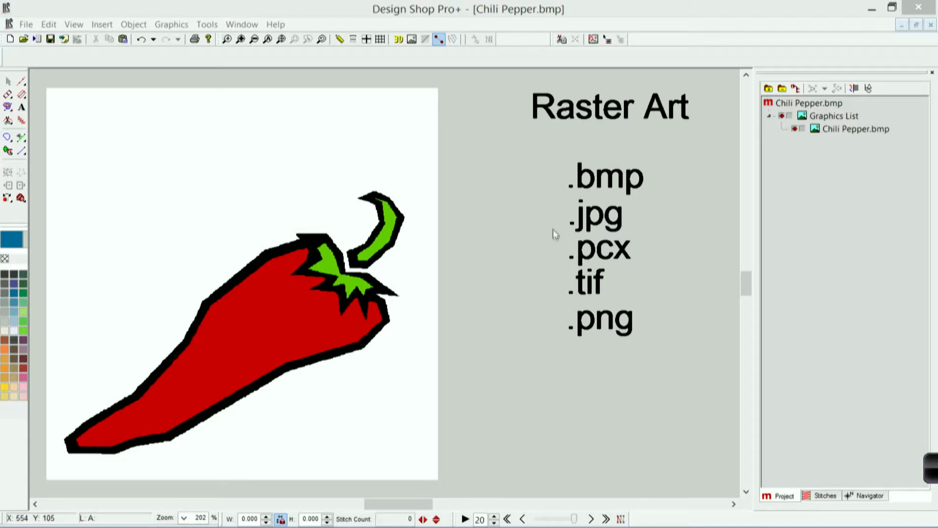
mouse_move(587, 226)
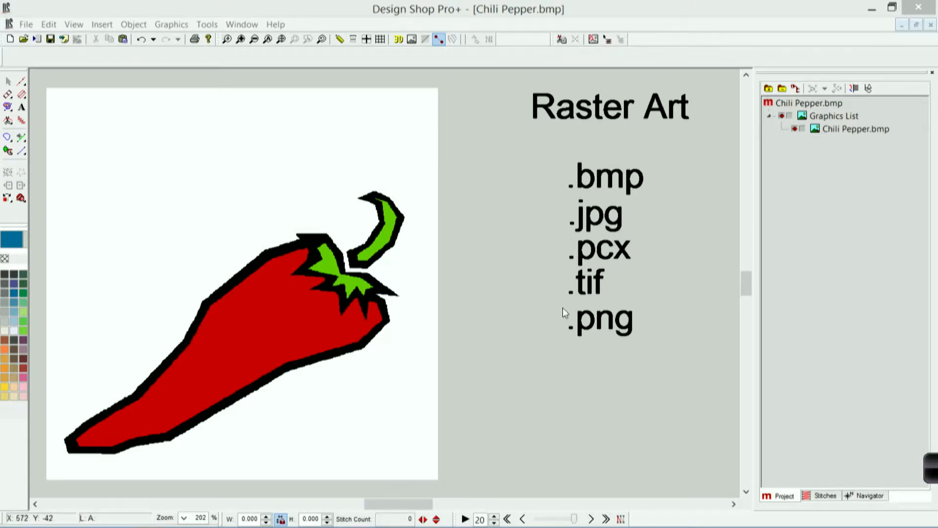
mouse_move(563, 314)
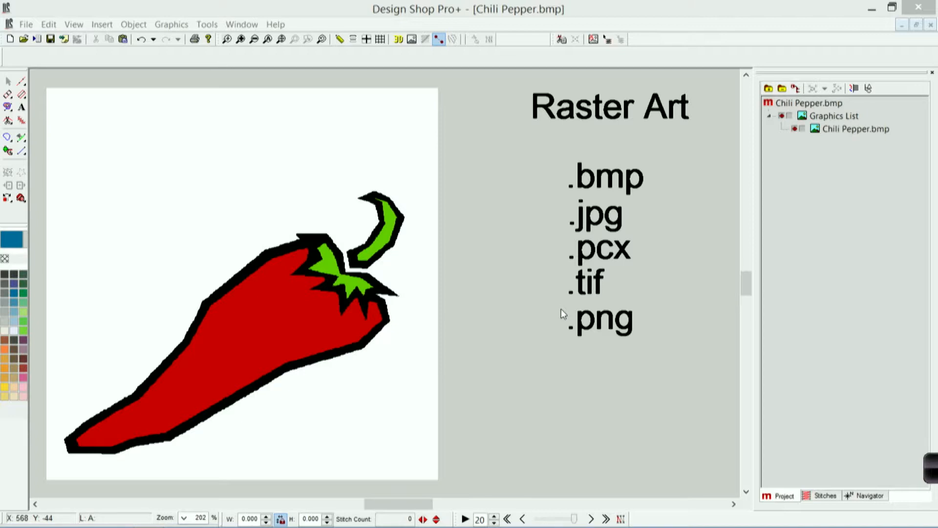
mouse_move(591, 327)
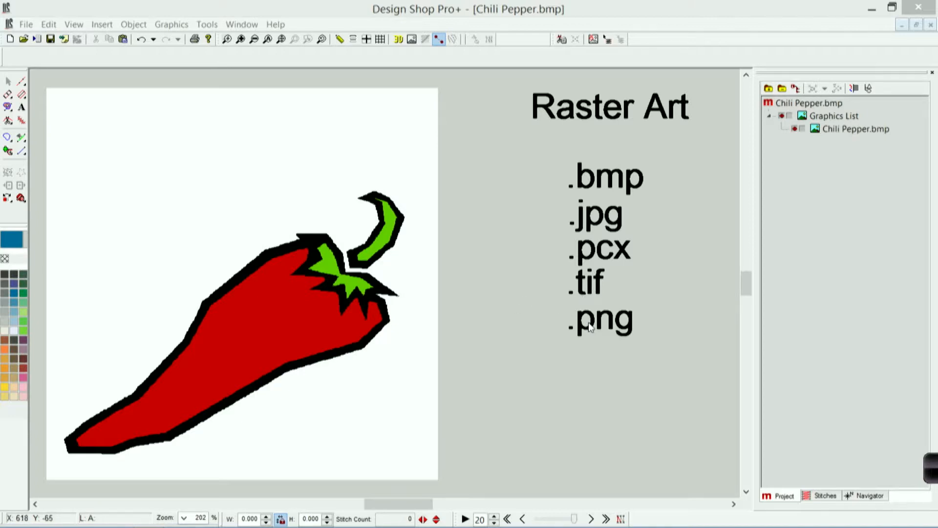
mouse_move(606, 370)
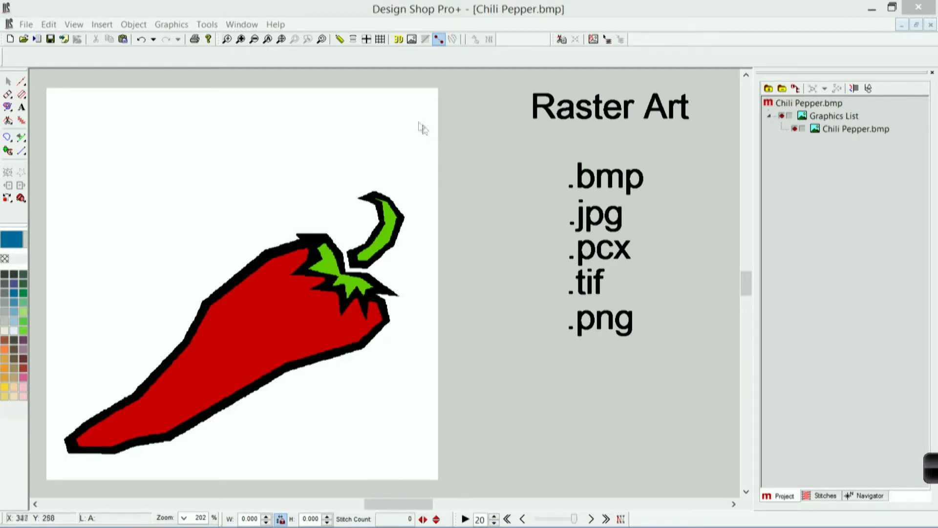
mouse_move(328, 439)
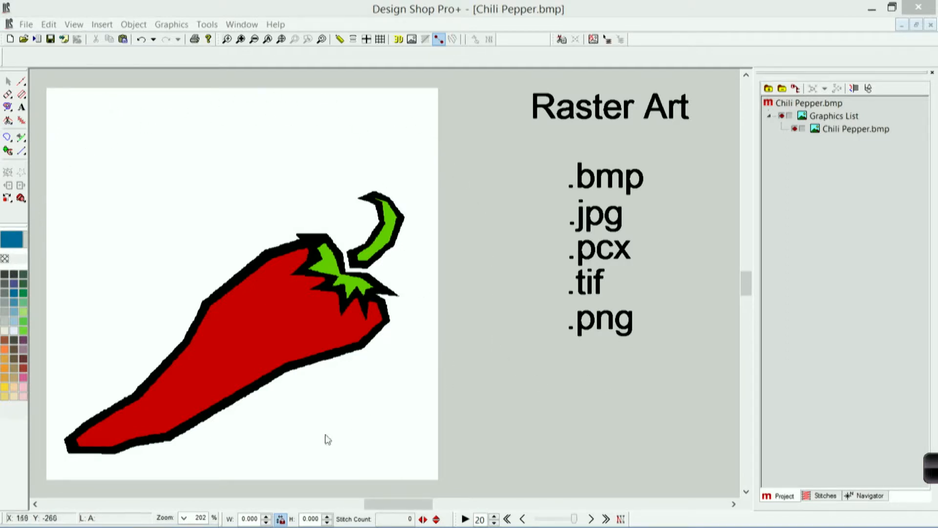
mouse_move(437, 425)
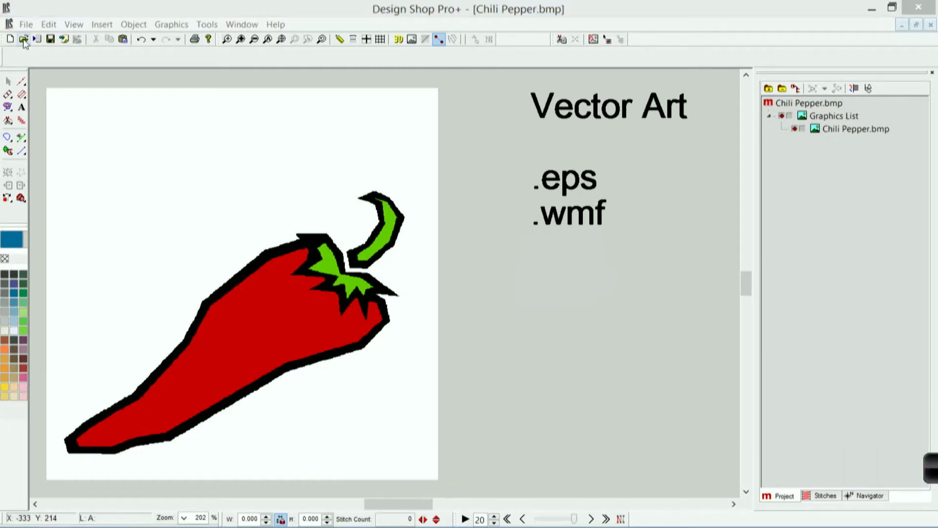
Step: Open Coffee Cup.eps from the Graphics folder as a vector document
click(24, 40)
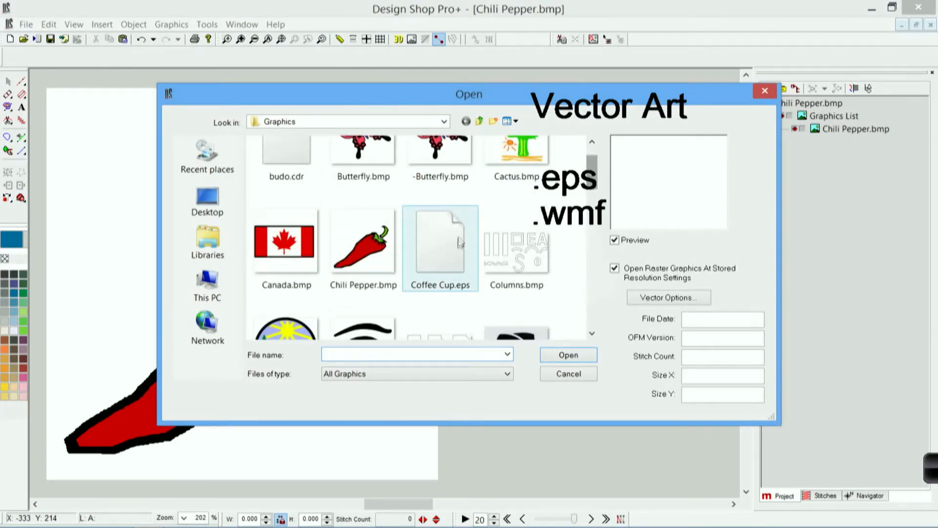
click(441, 245)
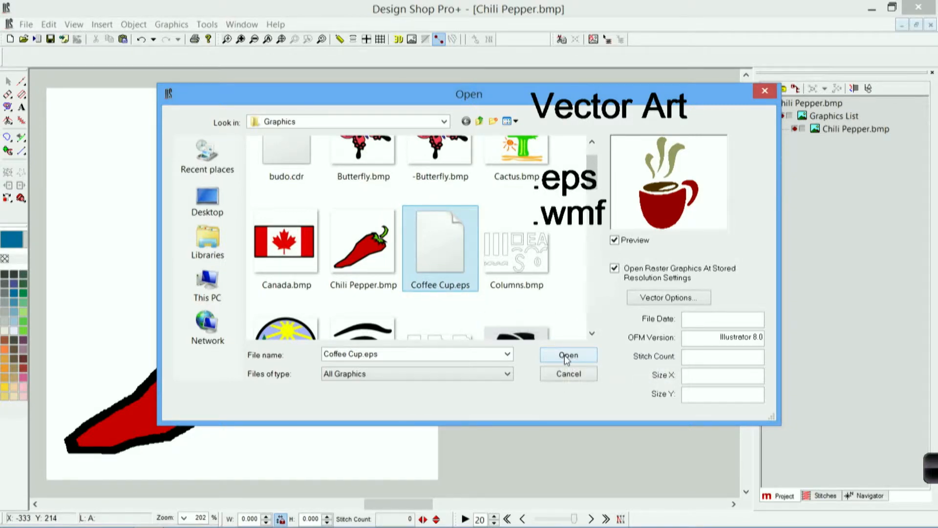
click(567, 355)
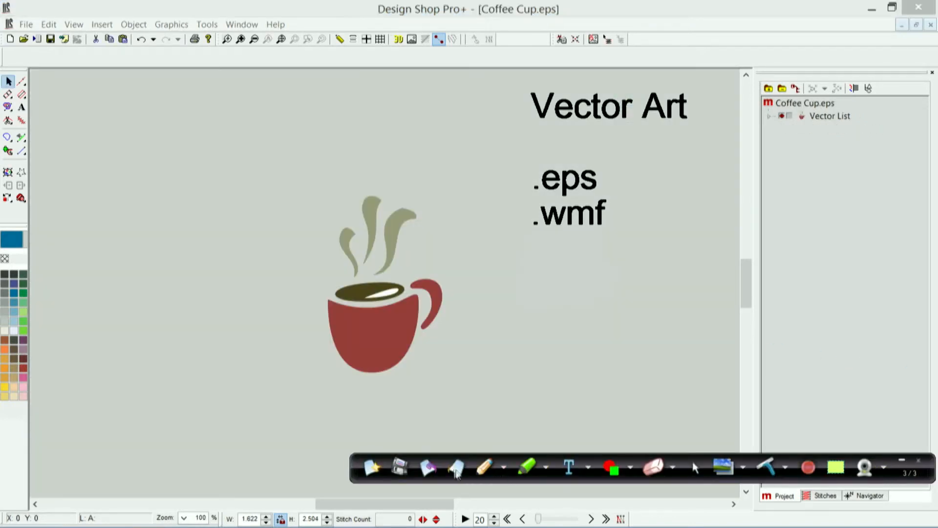
Step: Zoom in on the cup and back out, then list the open document windows
click(454, 473)
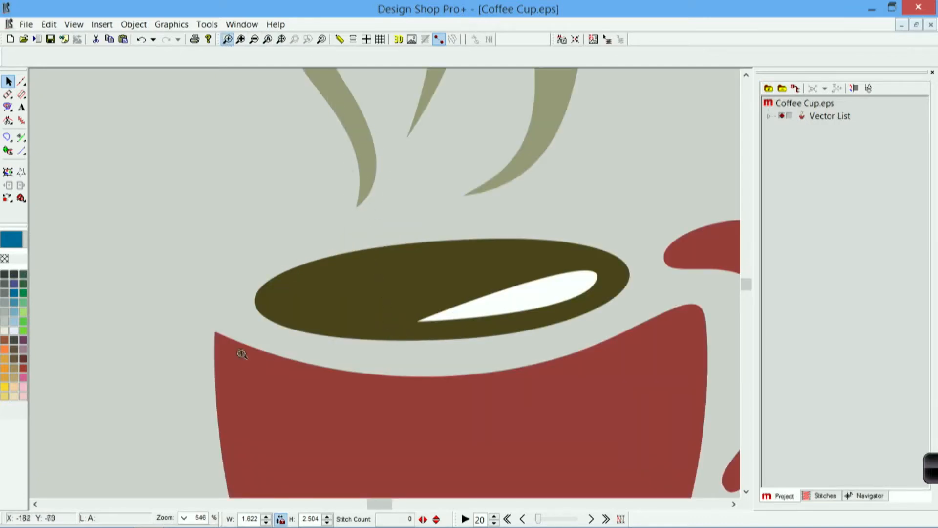
click(242, 353)
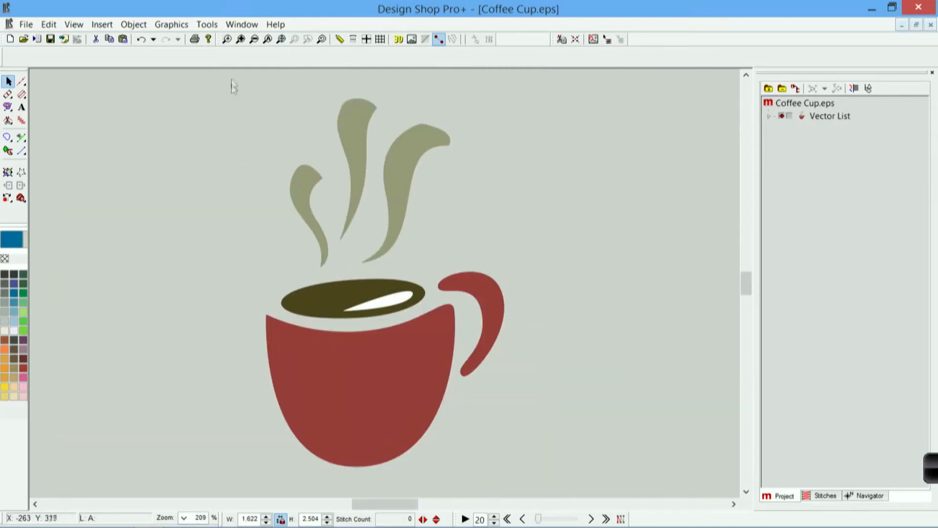
click(241, 24)
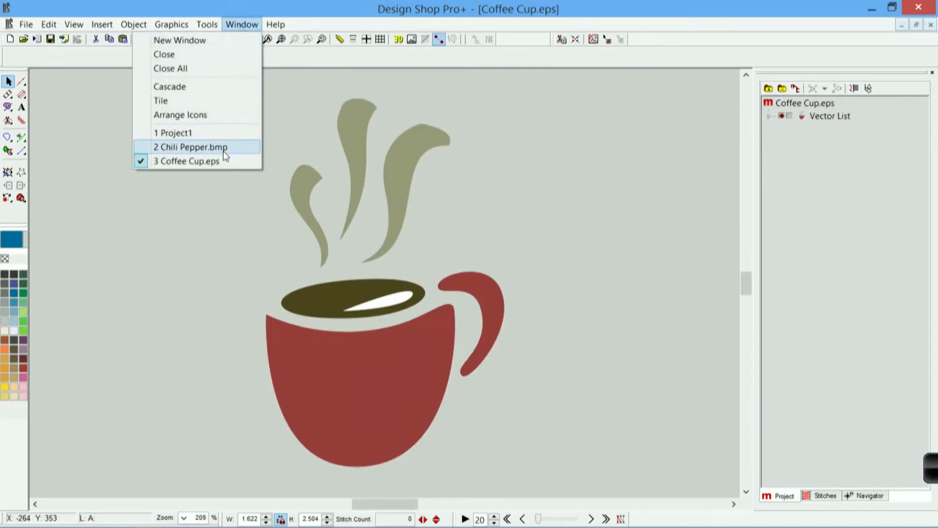
click(190, 147)
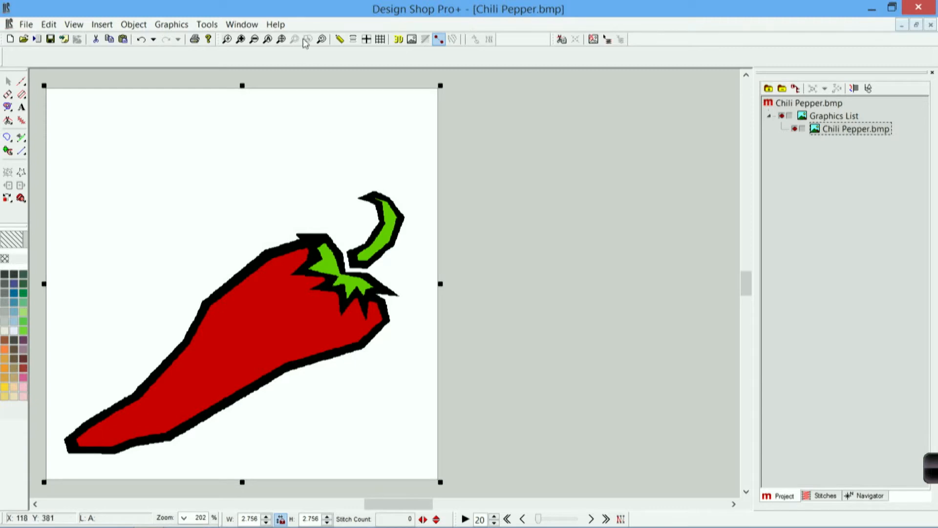
click(241, 23)
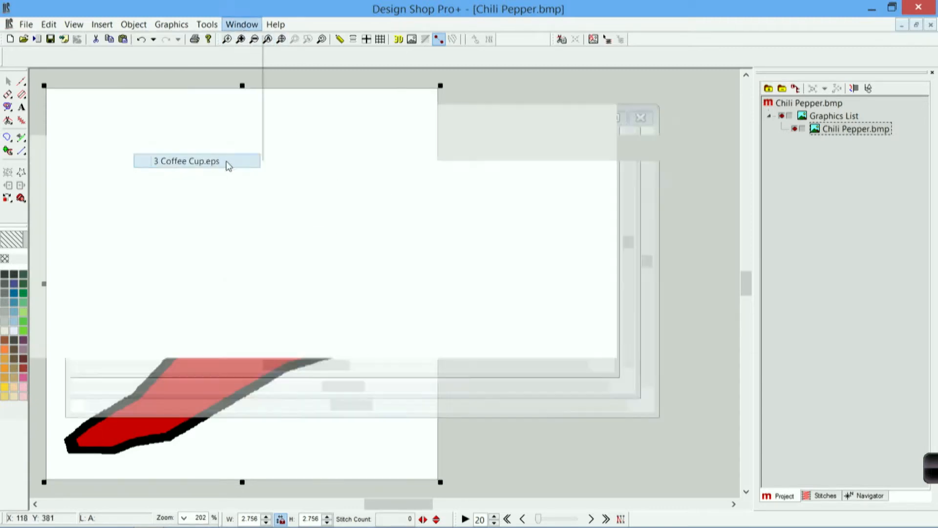
click(186, 161)
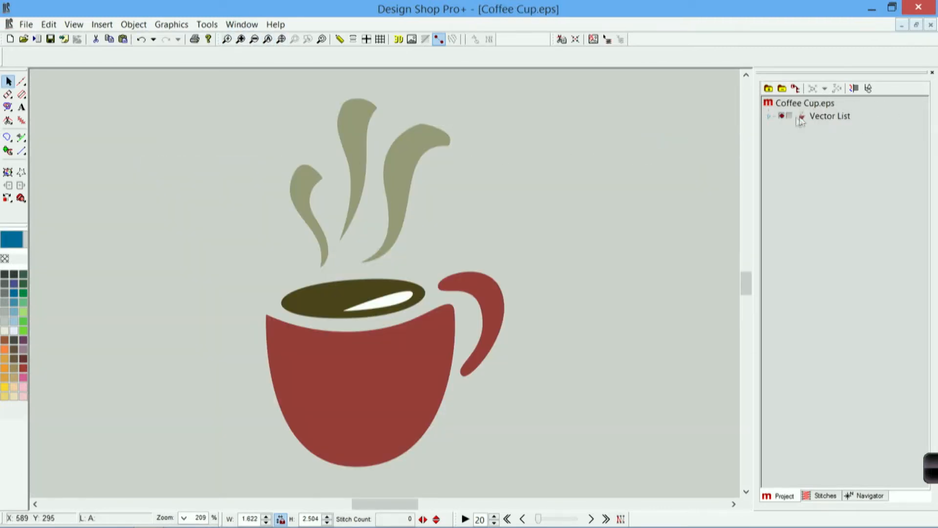
Step: Expand the Vector List and select the handle and other cup fill pieces one by one
click(770, 116)
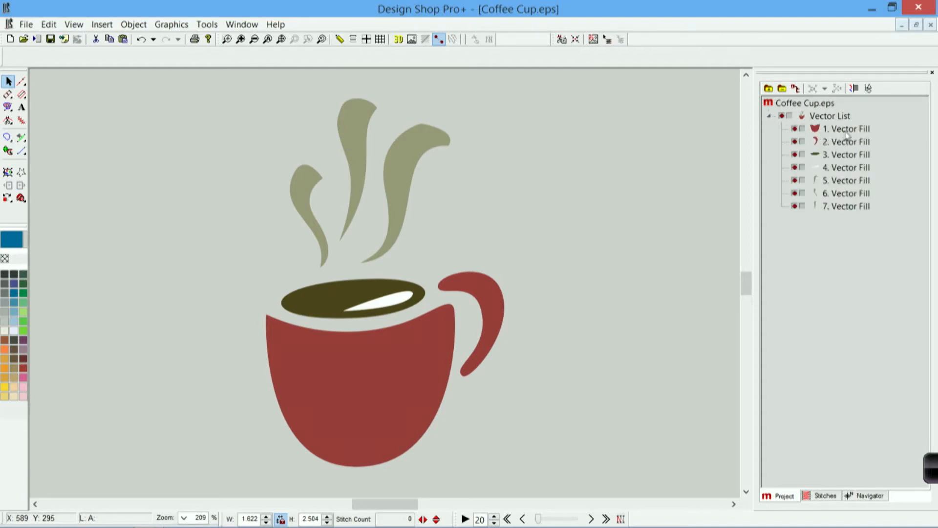
click(848, 140)
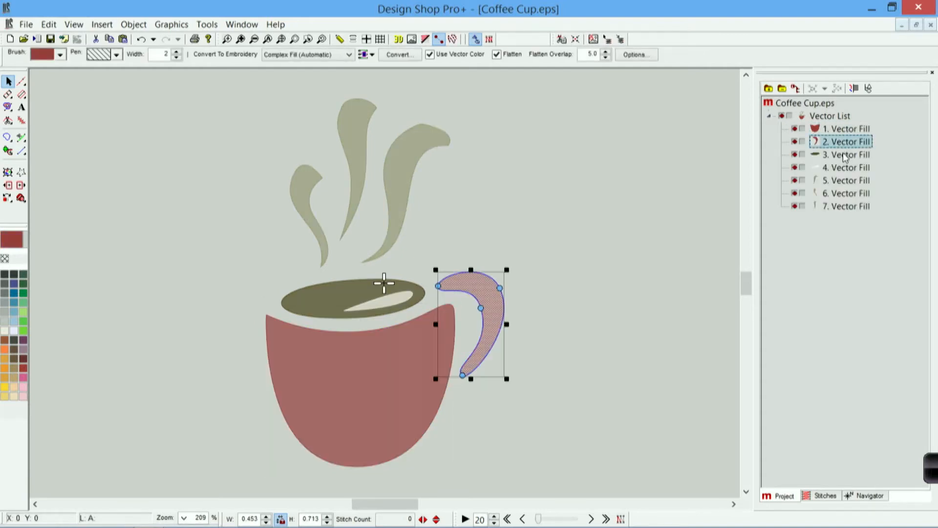
click(846, 192)
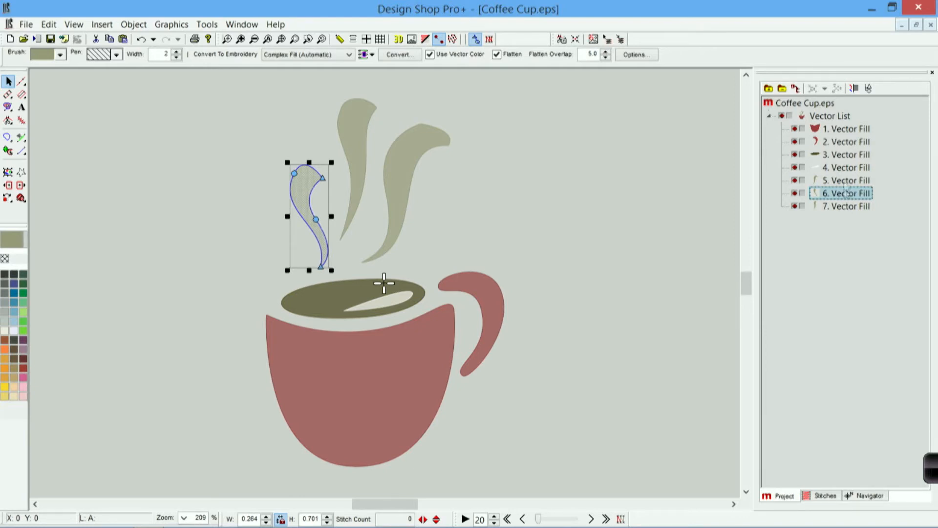
click(851, 128)
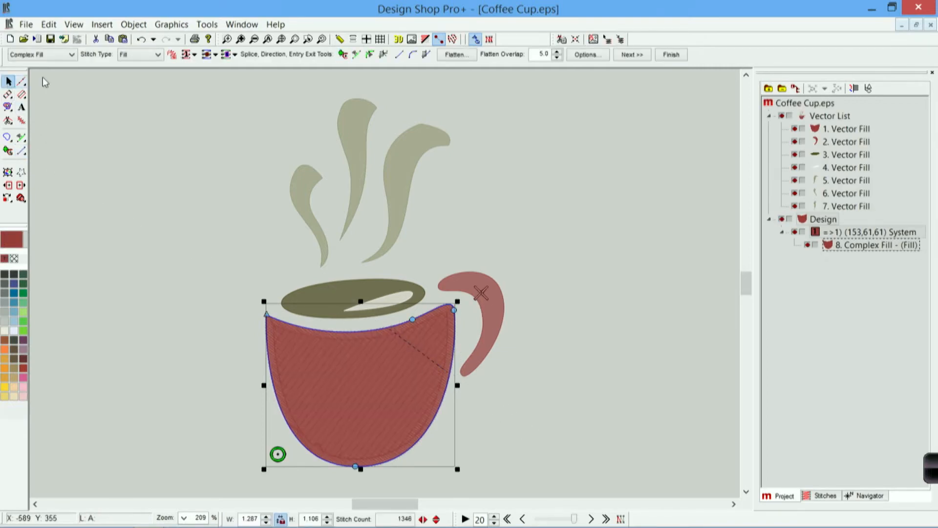
mouse_move(147, 99)
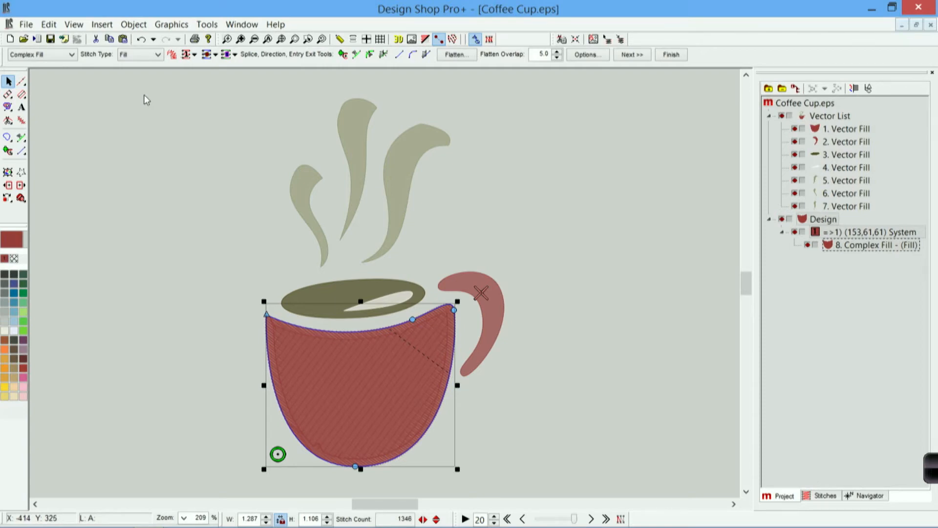
mouse_move(188, 96)
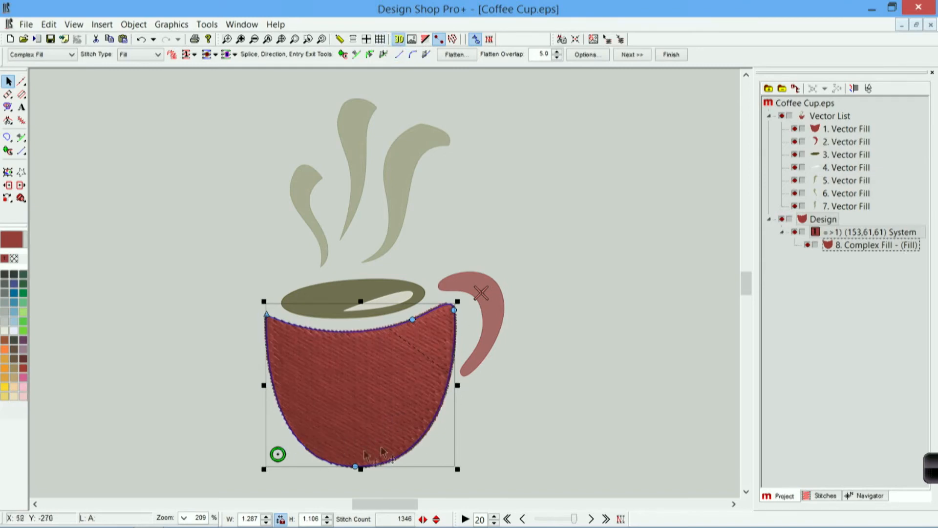
mouse_move(419, 315)
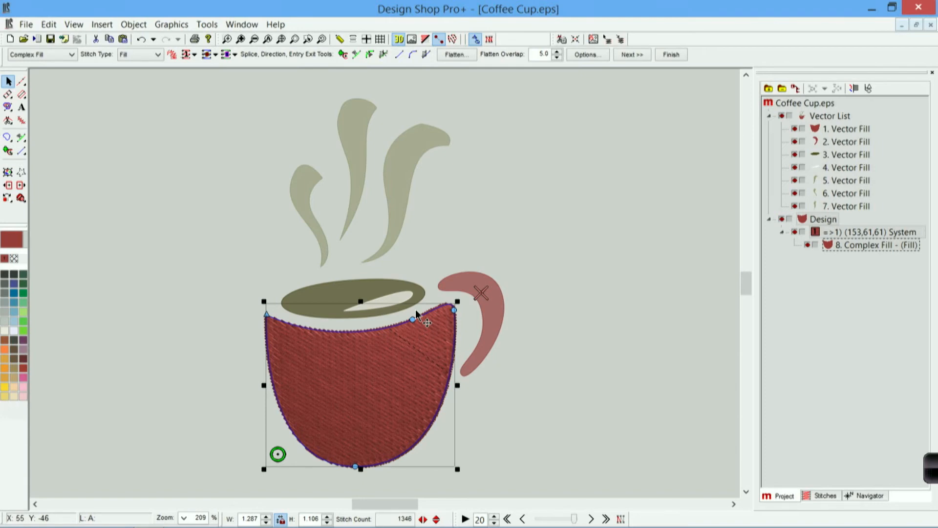
mouse_move(655, 213)
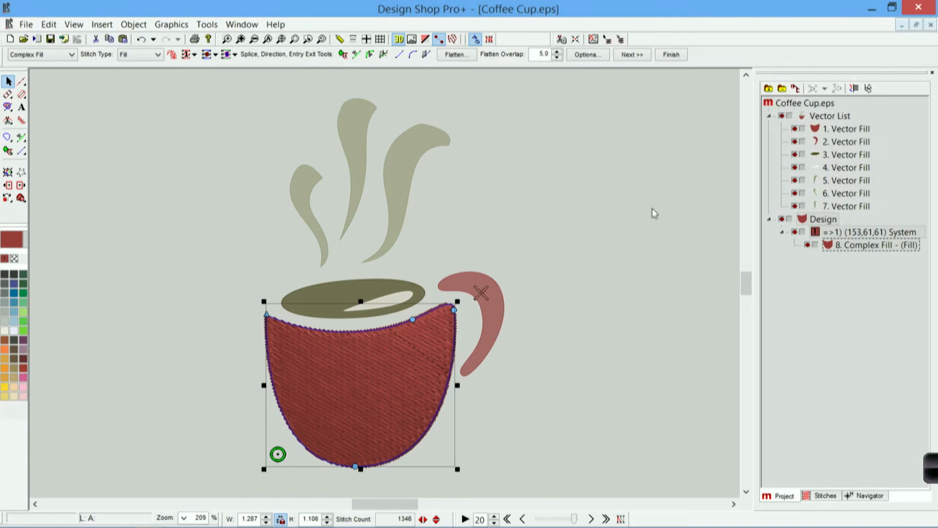